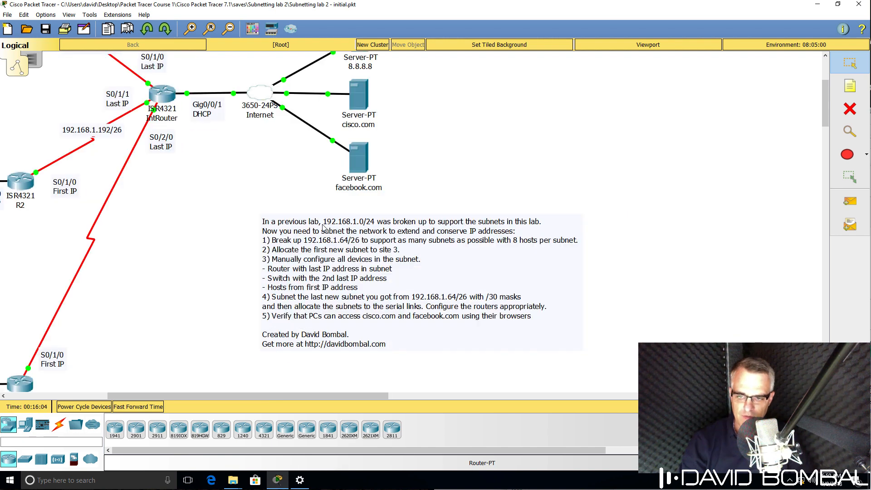
{"action": "mouse_move", "coordinate": [356, 229]}
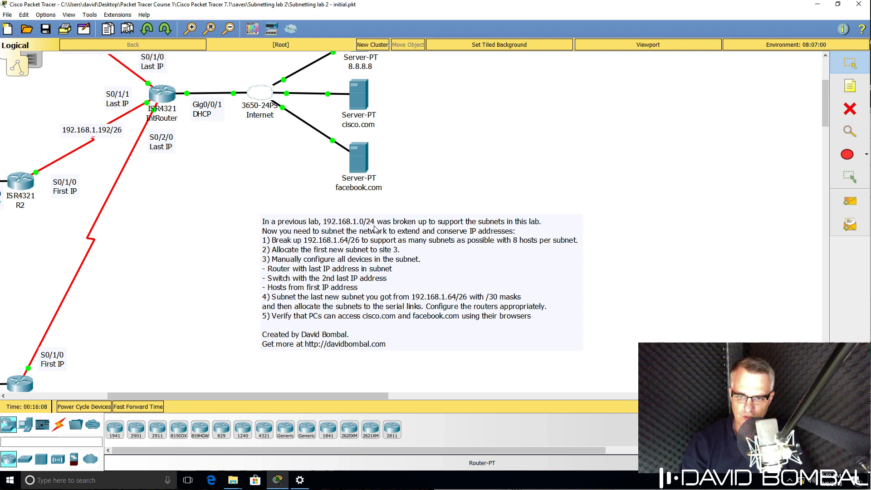
{"action": "mouse_move", "coordinate": [436, 376]}
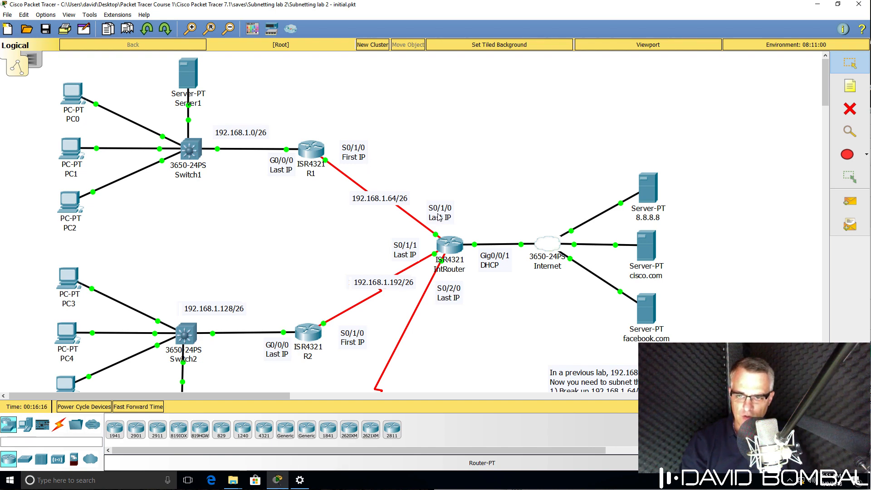
{"action": "mouse_move", "coordinate": [242, 138]}
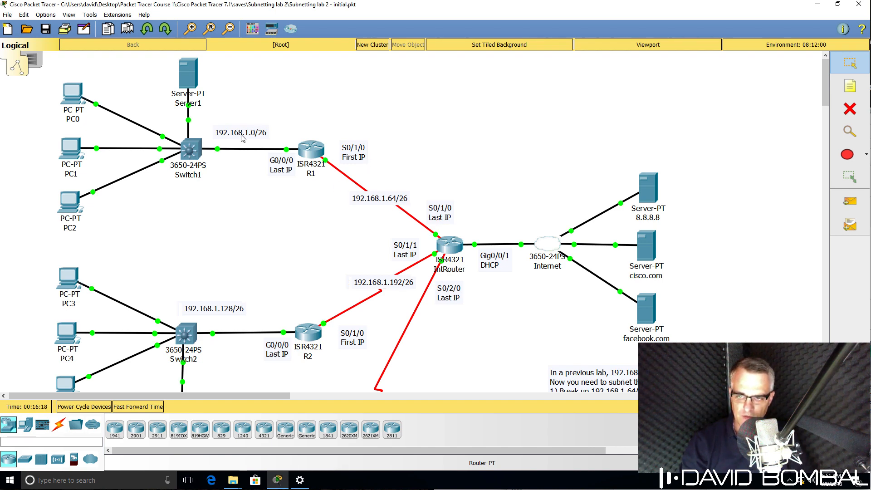
{"action": "mouse_move", "coordinate": [403, 308]}
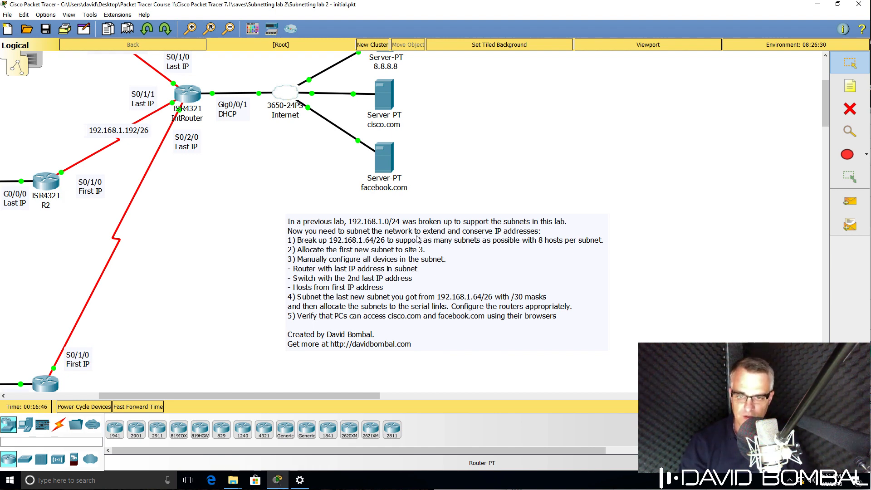
{"action": "mouse_move", "coordinate": [356, 351]}
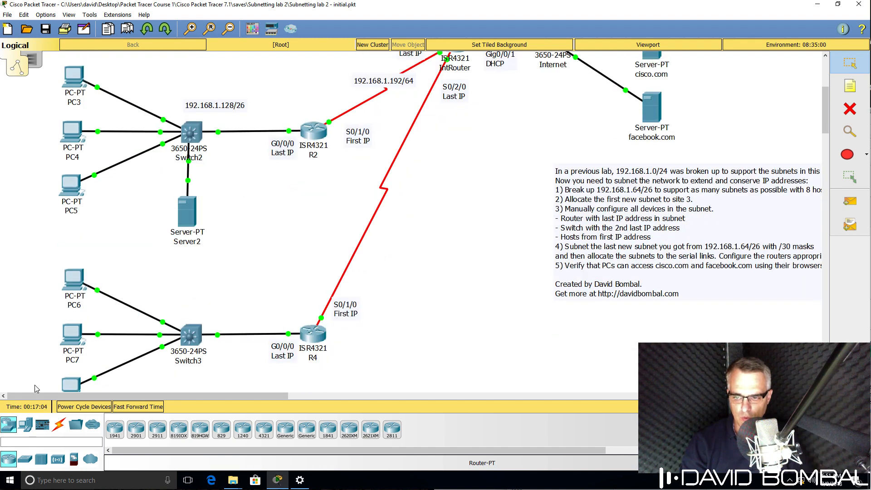
{"action": "mouse_move", "coordinate": [201, 336]}
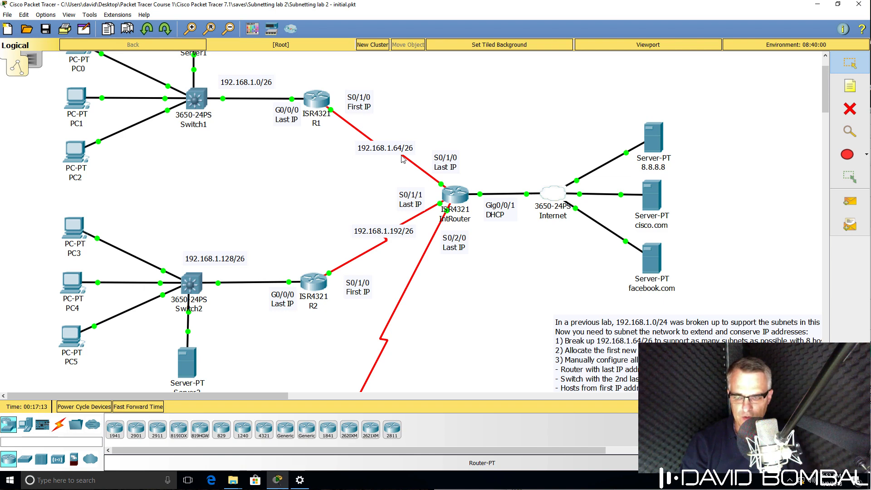
{"action": "mouse_move", "coordinate": [429, 265]}
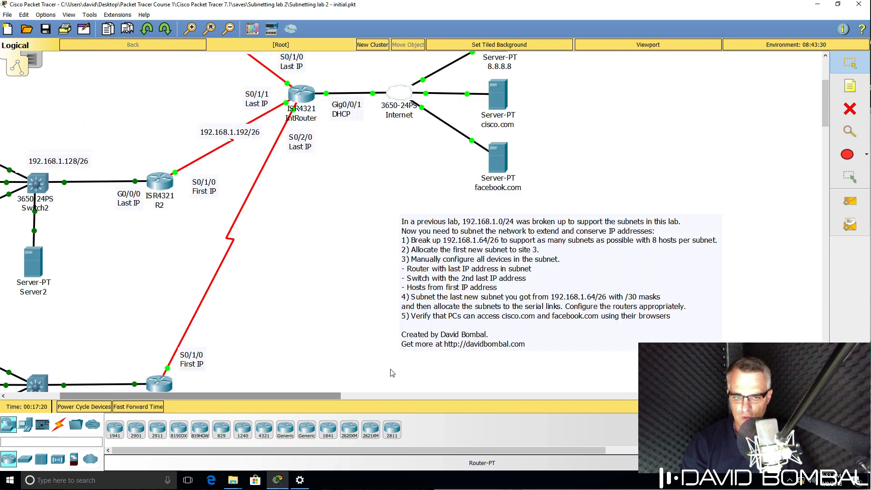
{"action": "mouse_move", "coordinate": [481, 313]}
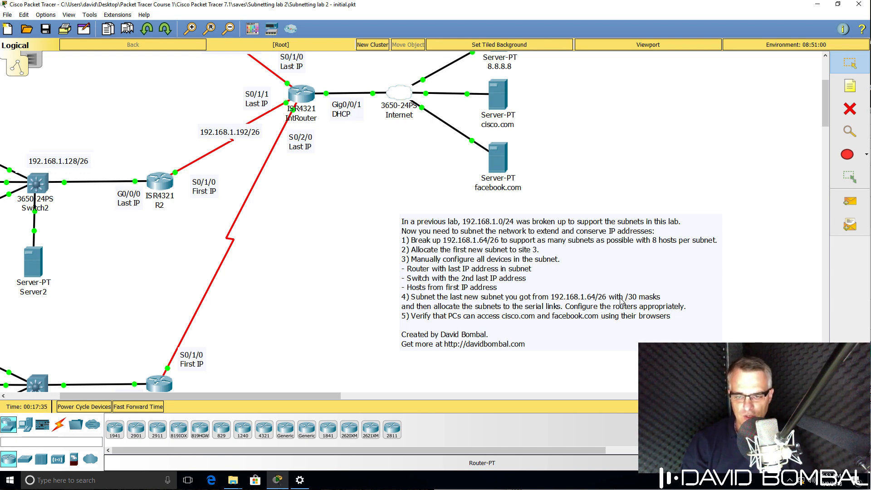
{"action": "mouse_move", "coordinate": [294, 188]}
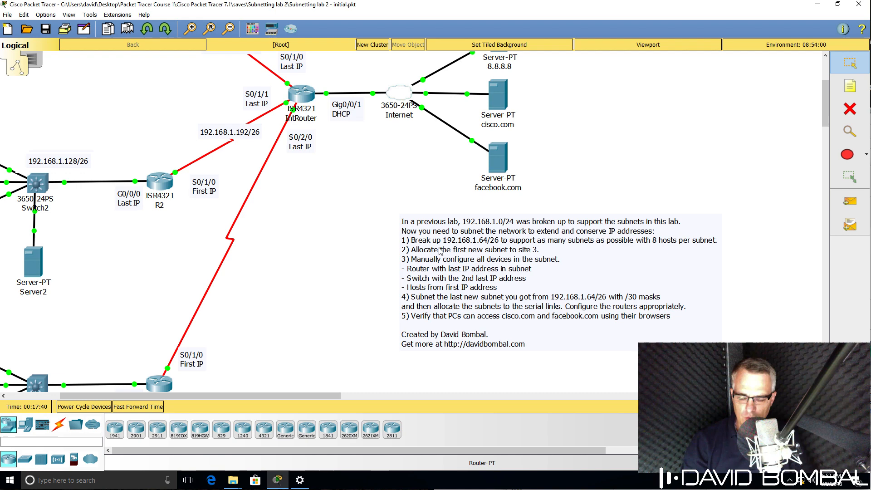
{"action": "mouse_move", "coordinate": [473, 249]}
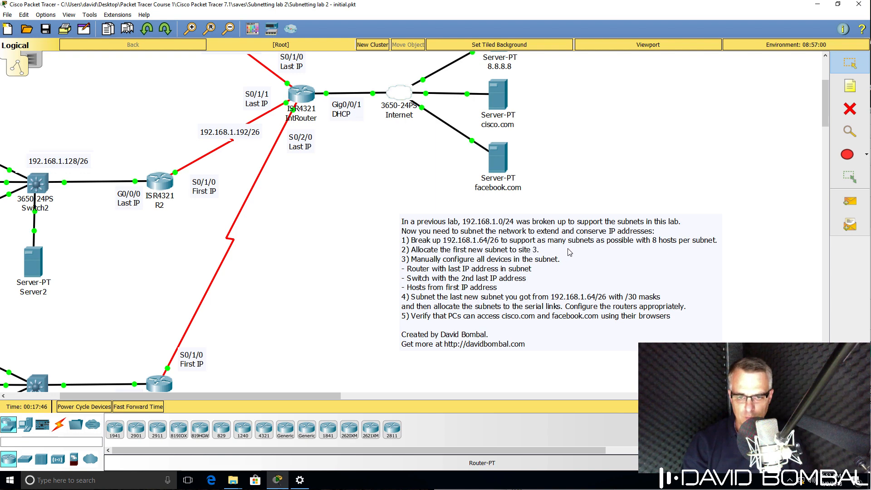
{"action": "mouse_move", "coordinate": [627, 252]}
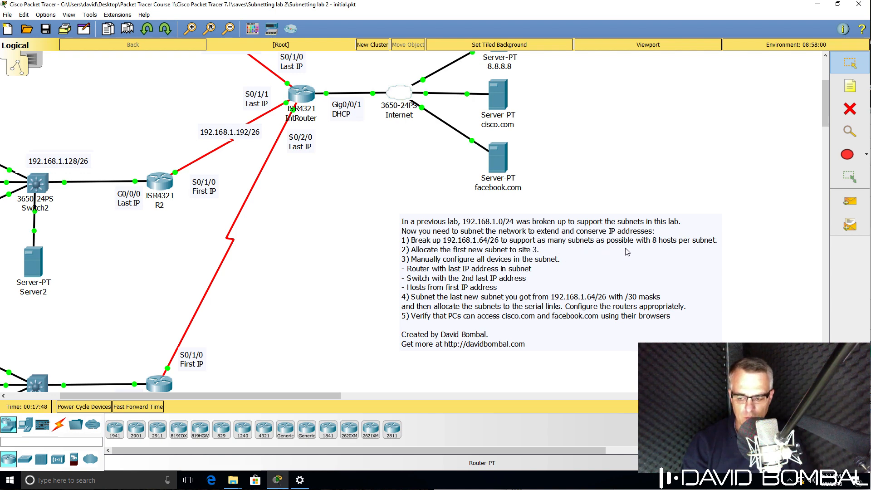
{"action": "mouse_move", "coordinate": [703, 251]}
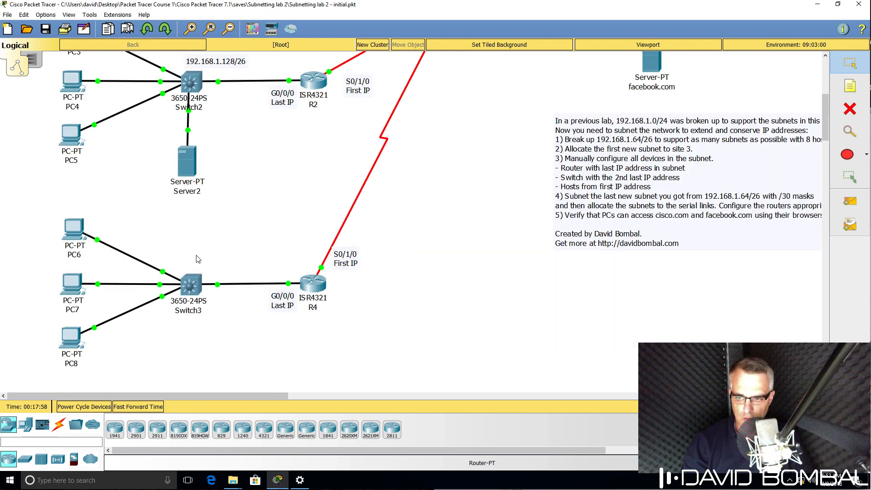
{"action": "mouse_move", "coordinate": [207, 297]}
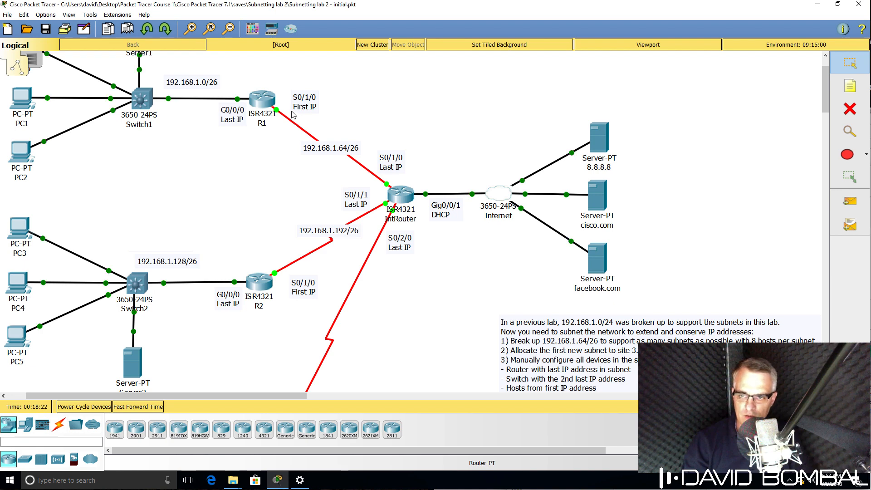
{"action": "mouse_move", "coordinate": [303, 115]}
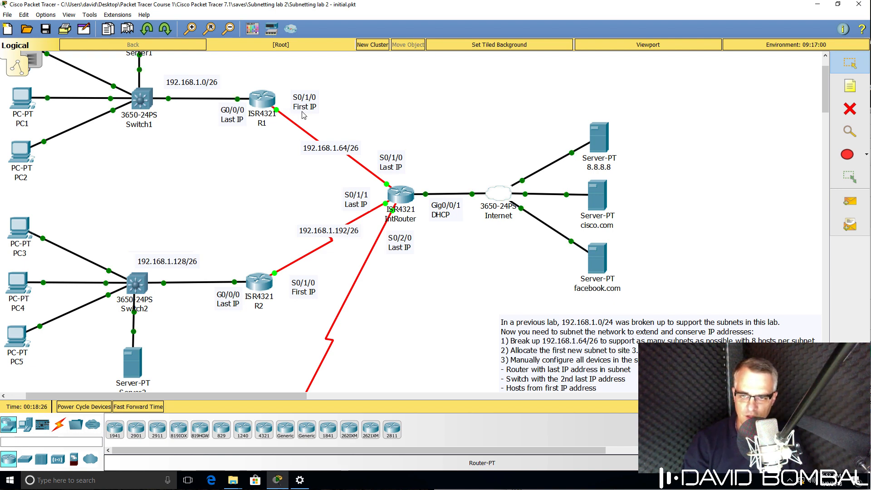
{"action": "mouse_move", "coordinate": [401, 184]}
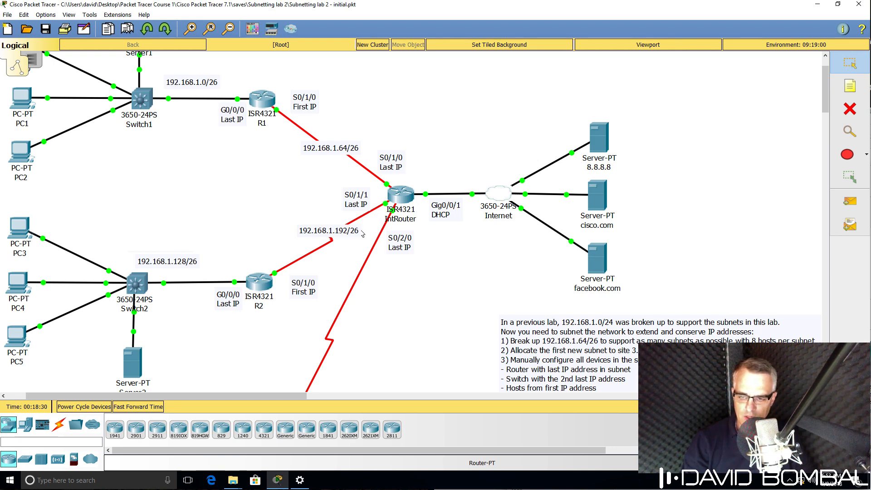
{"action": "scroll", "scroll_direction": "down", "scroll_amount": 3}
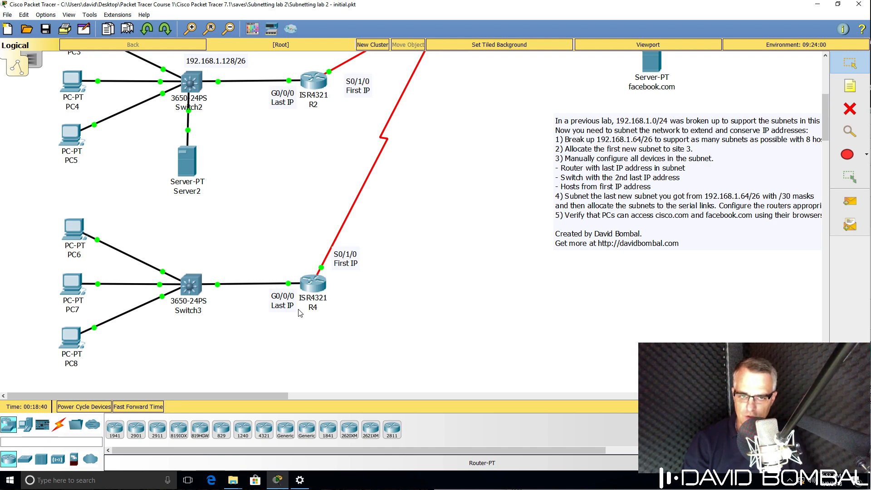
{"action": "mouse_move", "coordinate": [199, 292]}
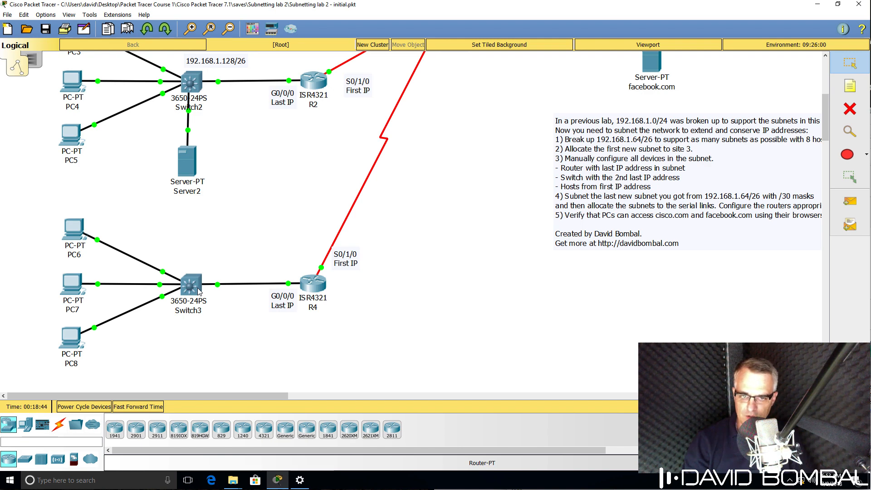
{"action": "mouse_move", "coordinate": [104, 341]}
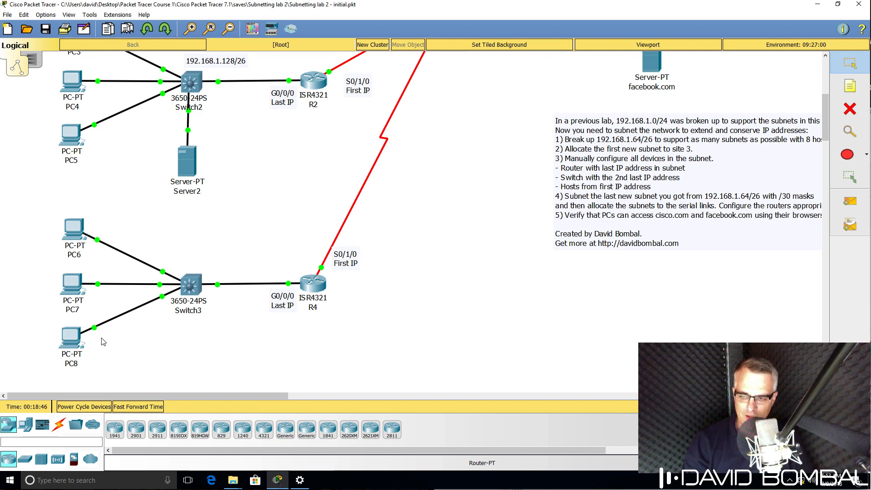
{"action": "mouse_move", "coordinate": [86, 250]}
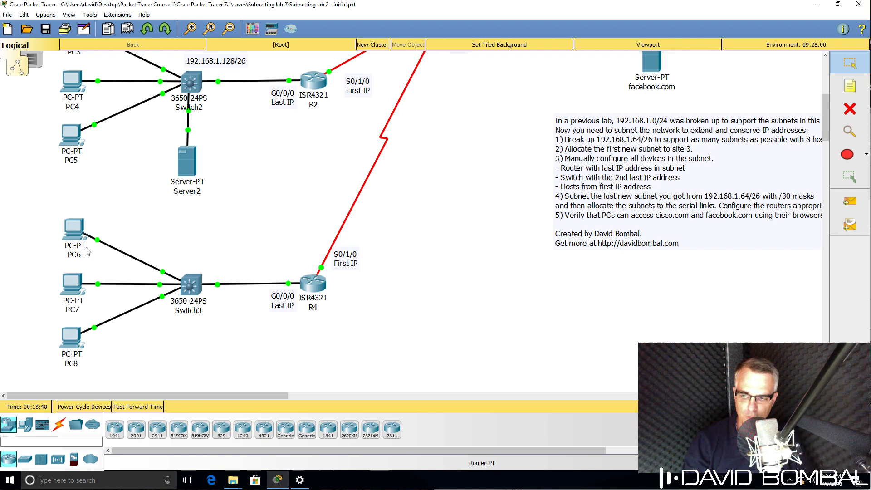
{"action": "mouse_move", "coordinate": [87, 264]}
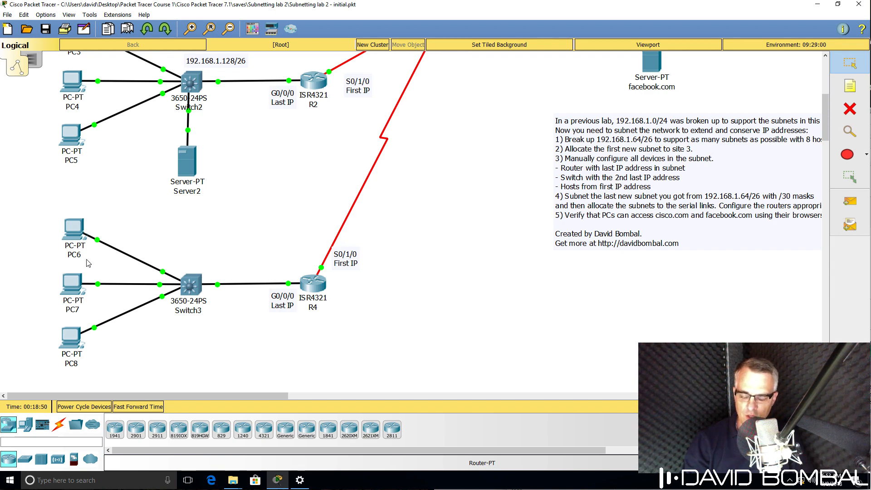
{"action": "mouse_move", "coordinate": [102, 359]}
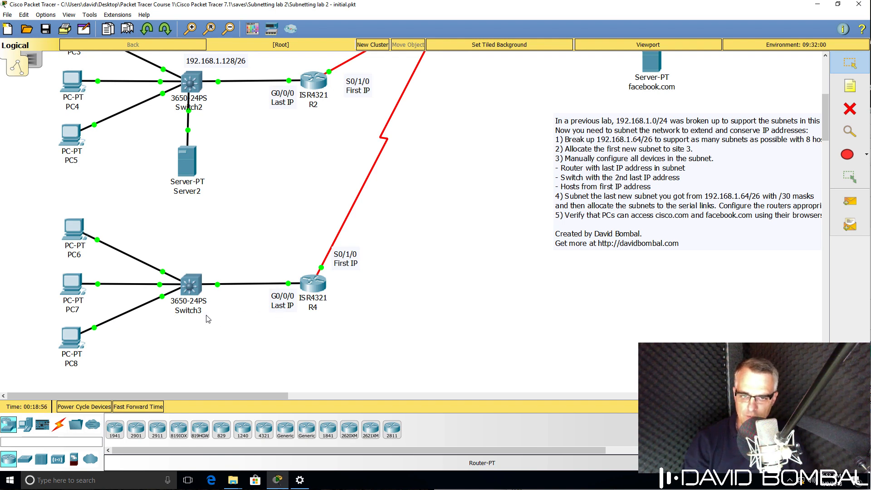
{"action": "scroll", "scroll_direction": "down", "scroll_amount": 3}
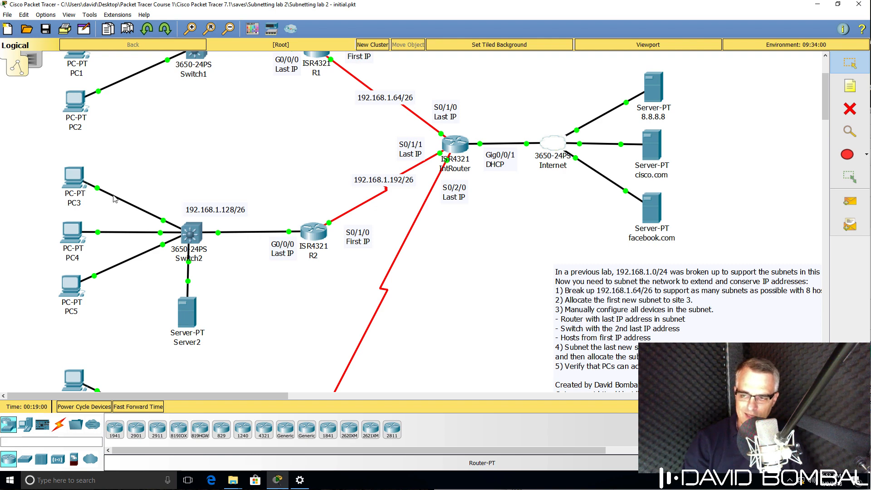
{"action": "mouse_move", "coordinate": [106, 280]}
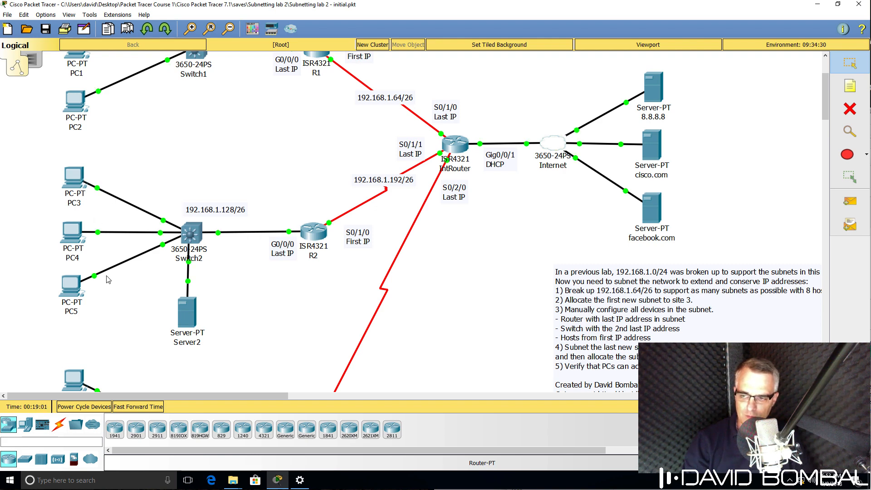
{"action": "scroll", "scroll_direction": "down", "scroll_amount": 3}
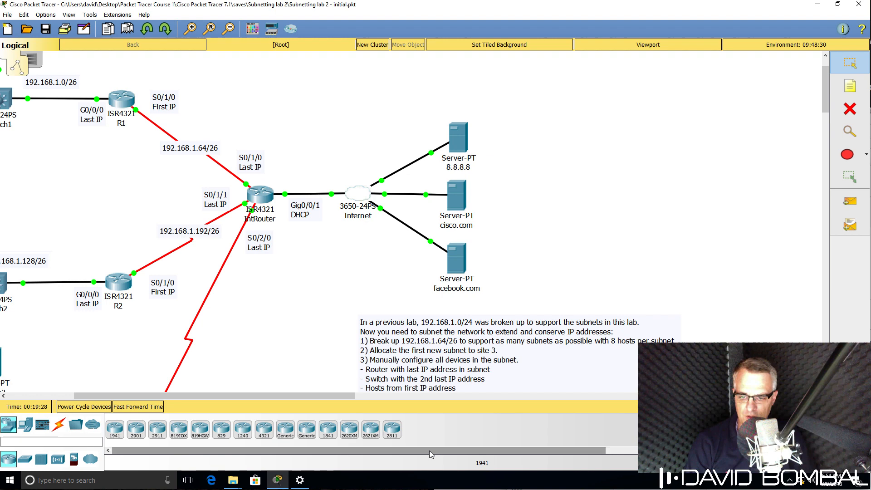
{"action": "mouse_move", "coordinate": [296, 454]}
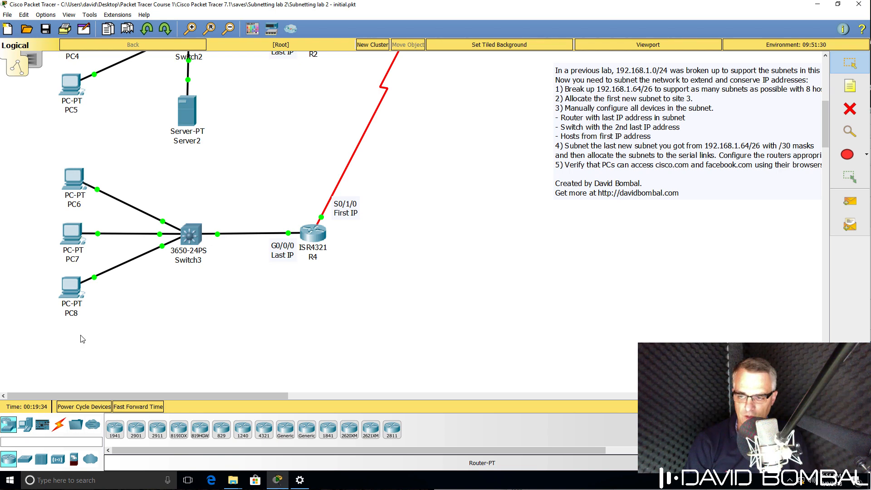
{"action": "mouse_move", "coordinate": [112, 331]}
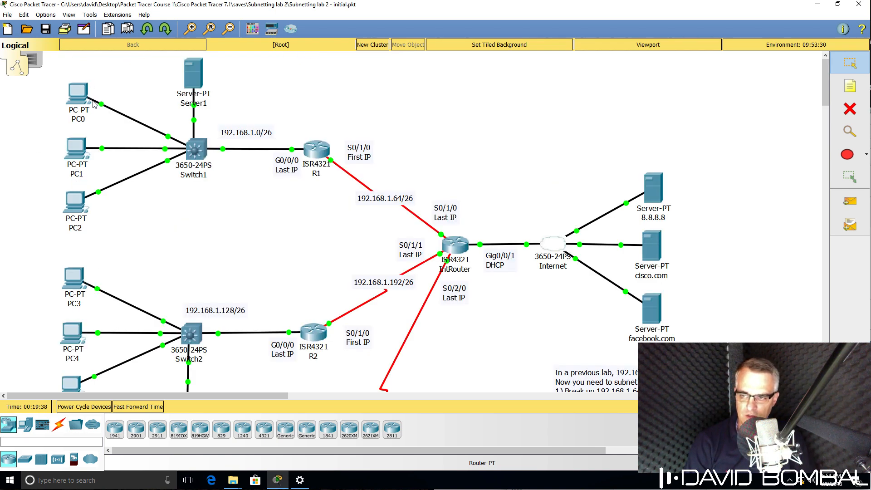
{"action": "mouse_move", "coordinate": [87, 325]}
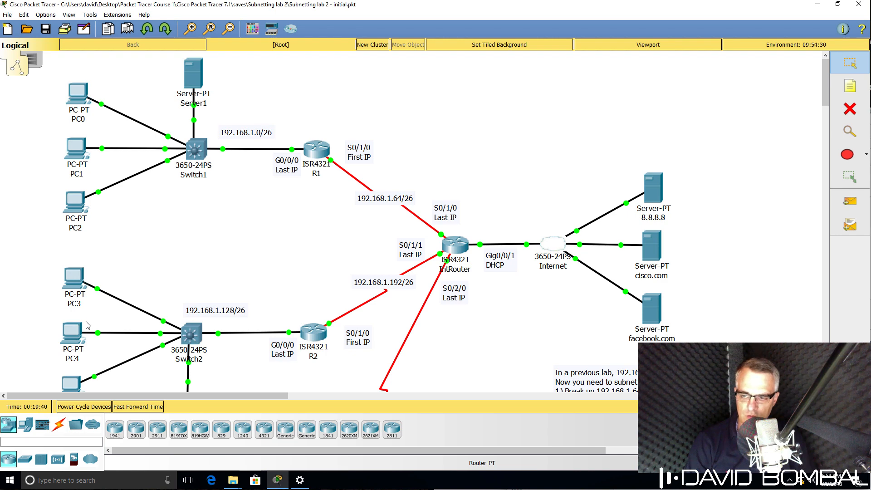